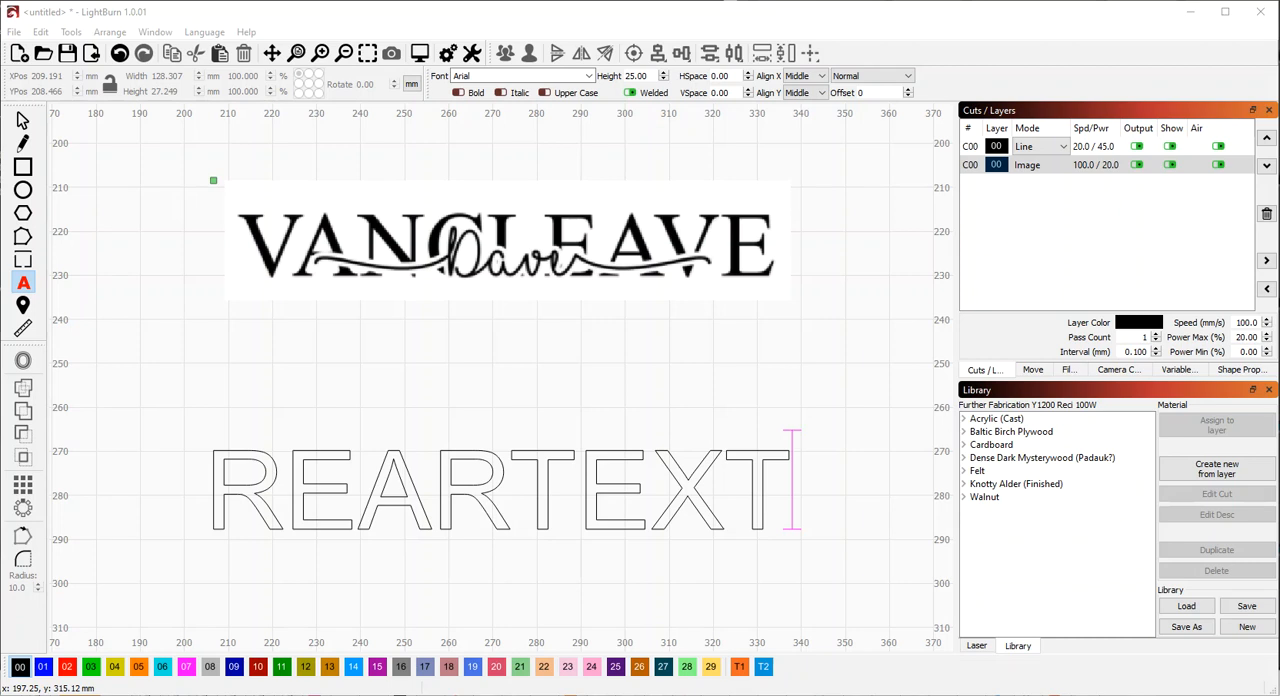
{"action": "mouse_move", "coordinate": [377, 281]}
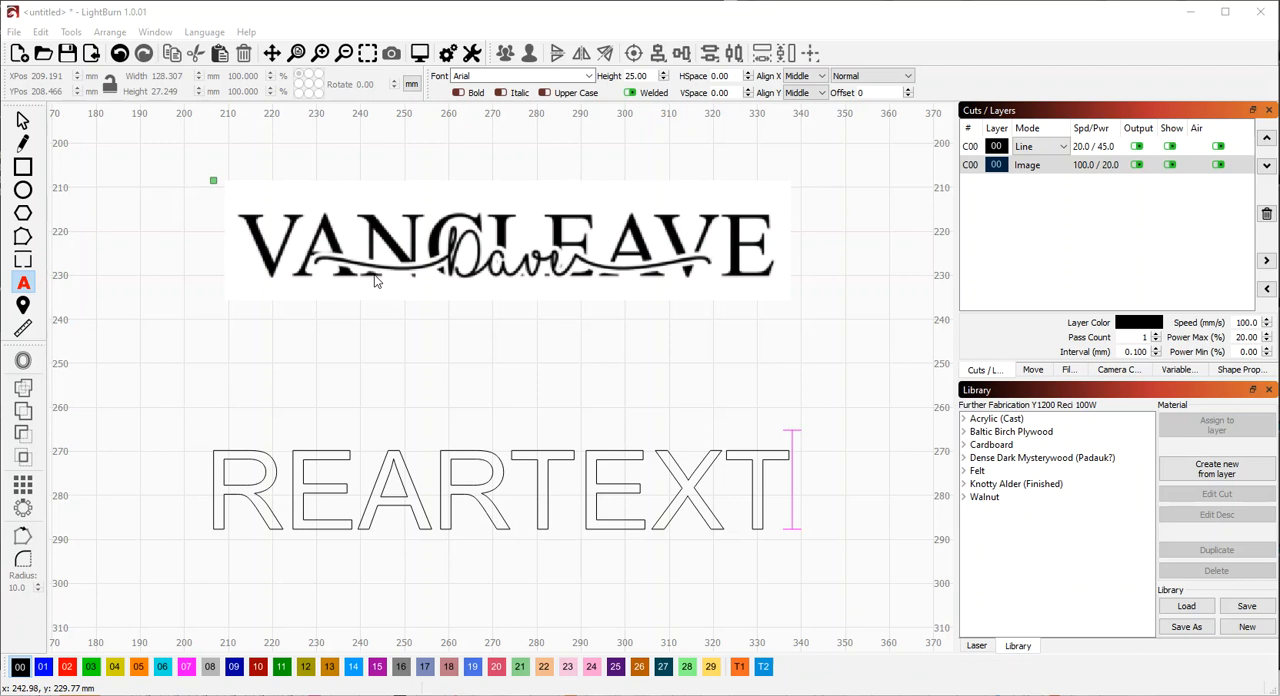
{"action": "mouse_move", "coordinate": [417, 277]}
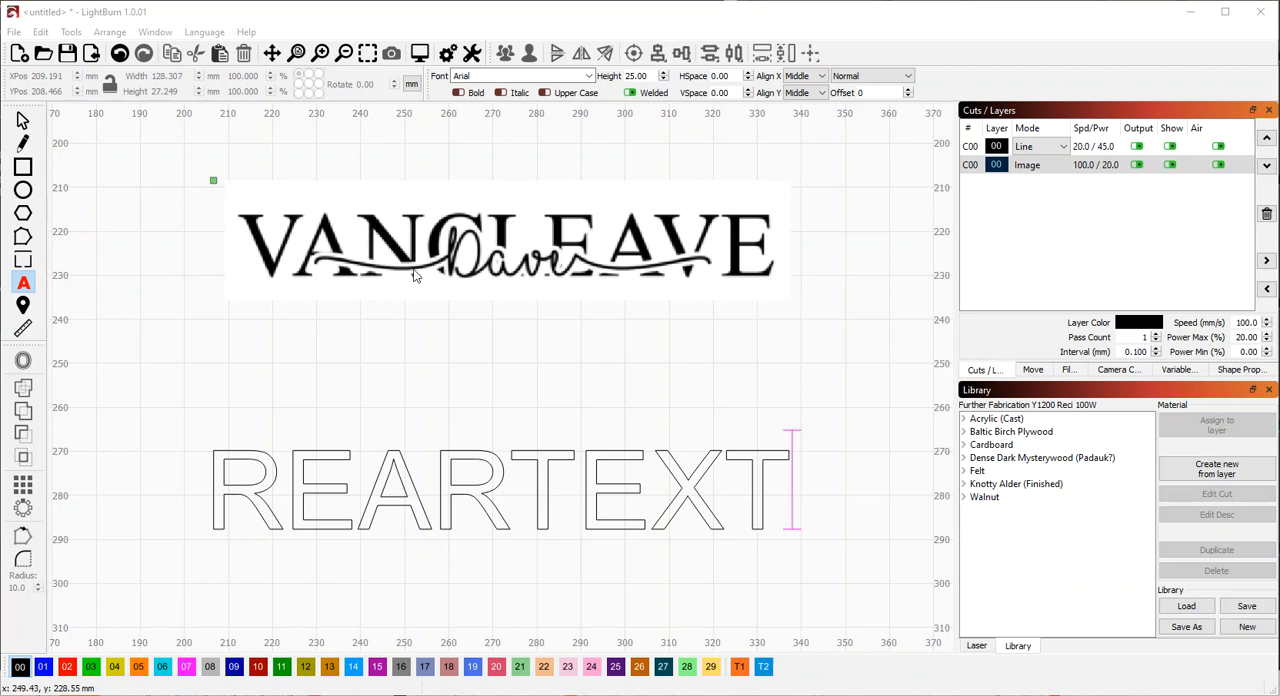
{"action": "mouse_move", "coordinate": [351, 272]}
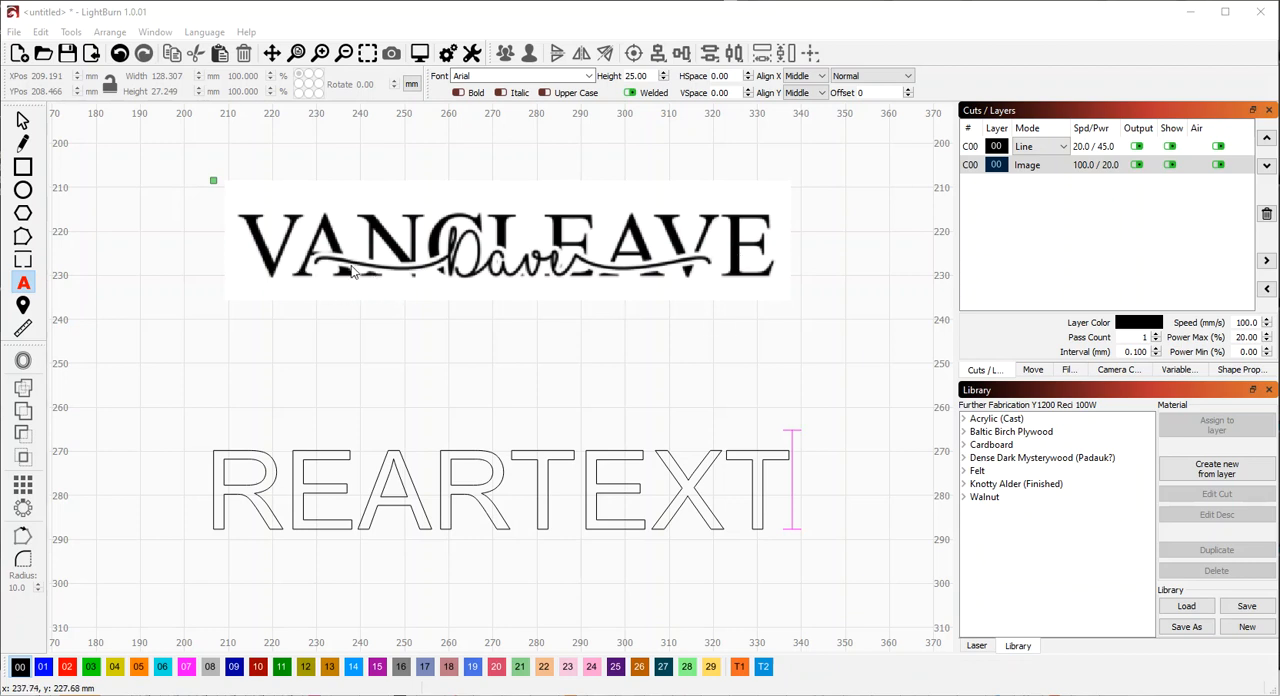
{"action": "mouse_move", "coordinate": [265, 226]}
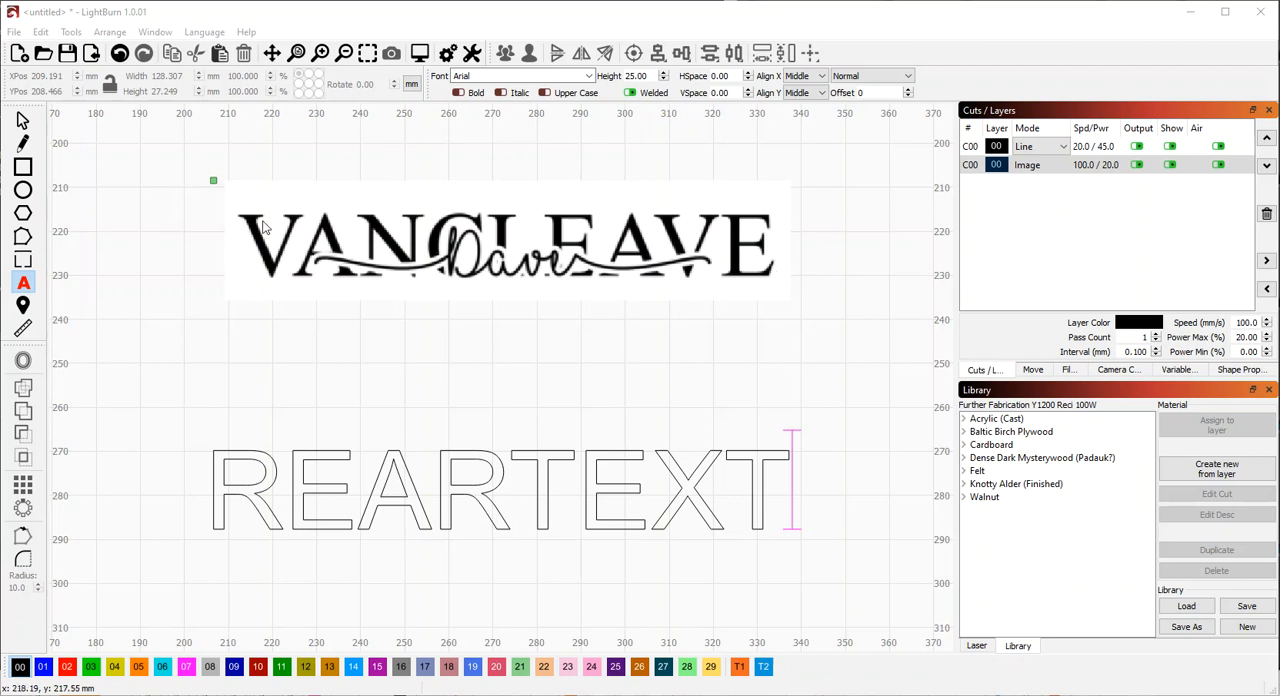
{"action": "mouse_move", "coordinate": [735, 274]}
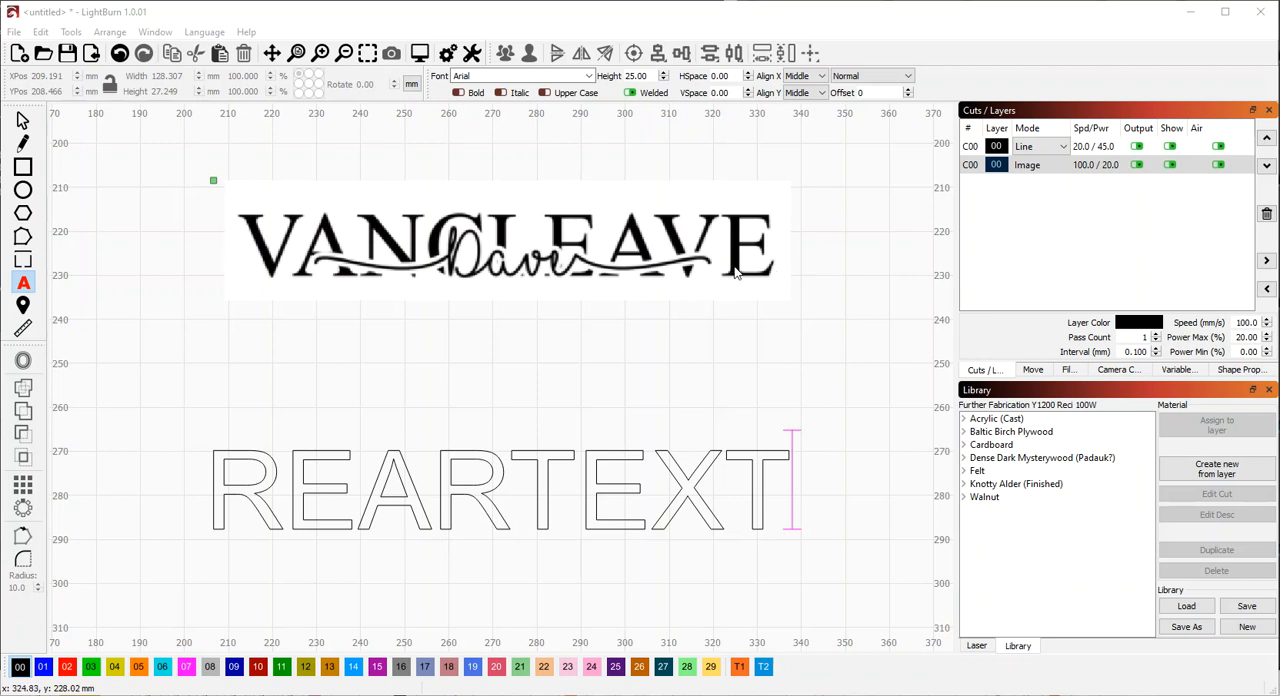
{"action": "mouse_move", "coordinate": [366, 258]}
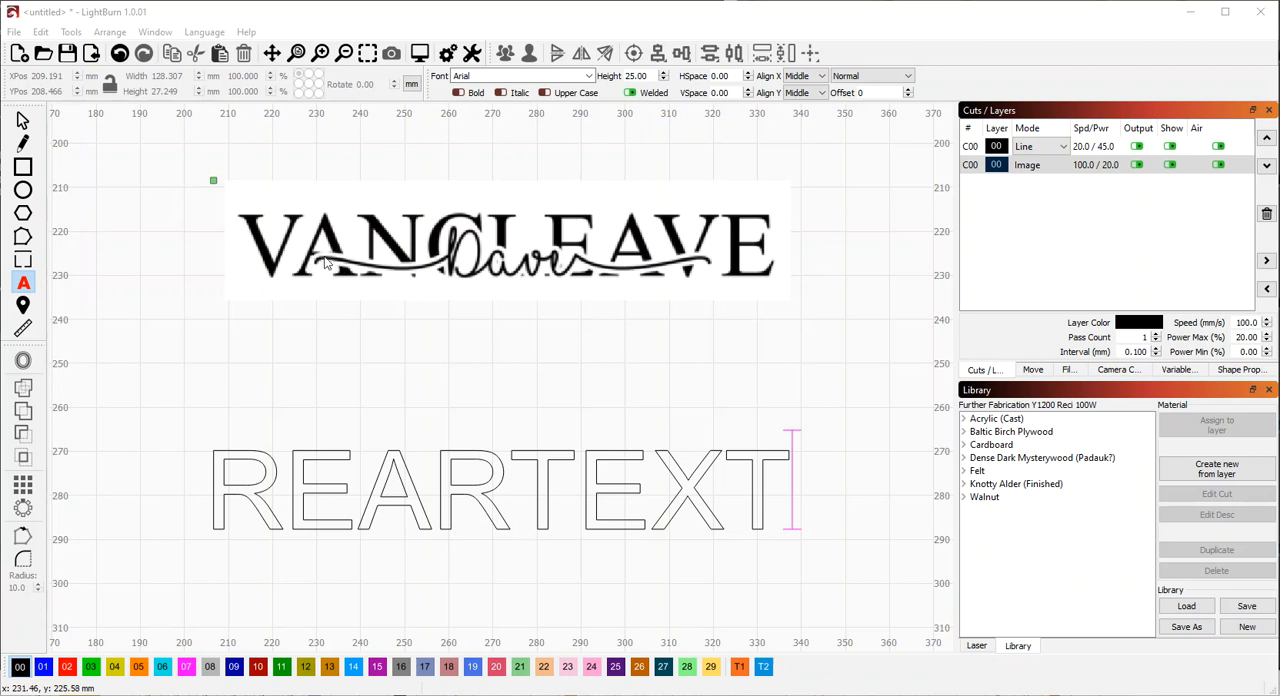
{"action": "mouse_move", "coordinate": [473, 270]}
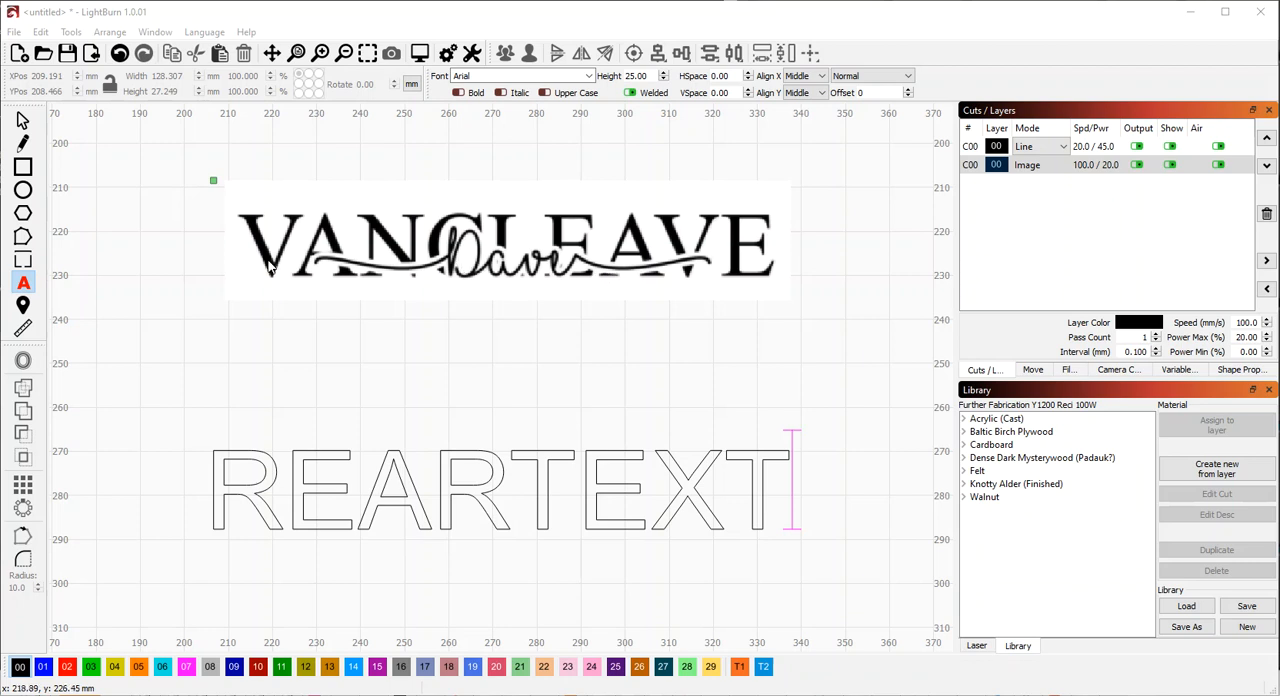
{"action": "mouse_move", "coordinate": [360, 273]}
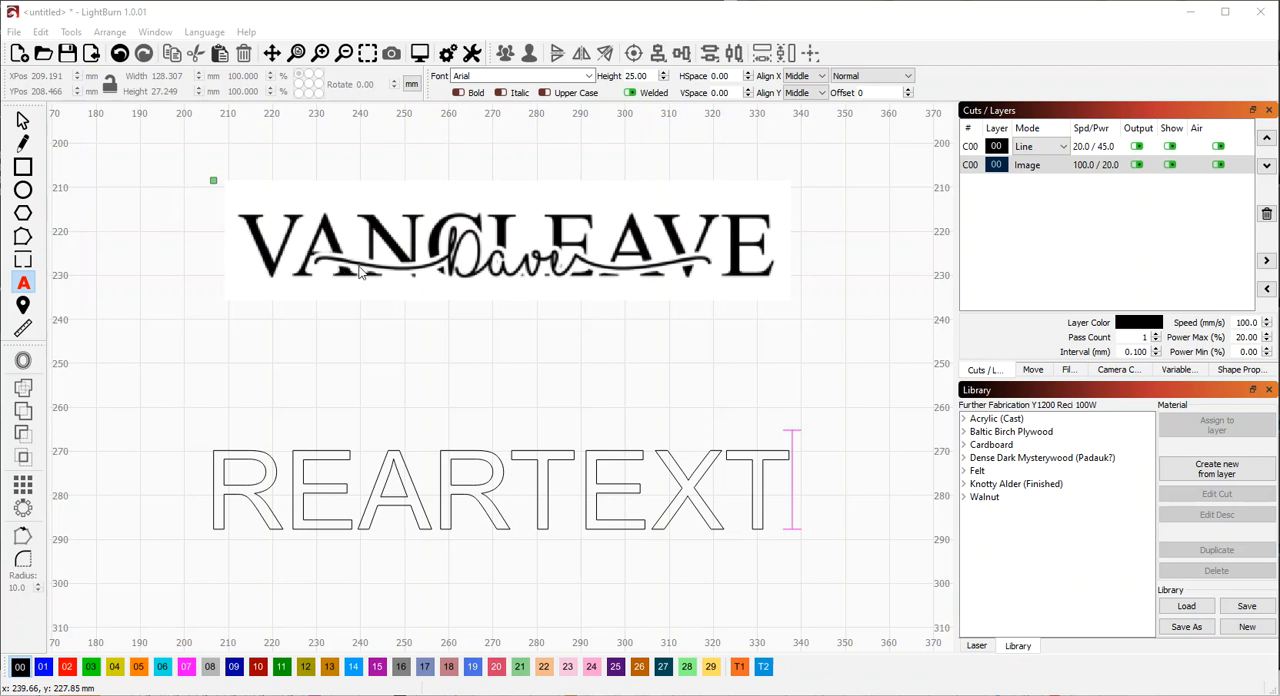
{"action": "mouse_move", "coordinate": [342, 279]}
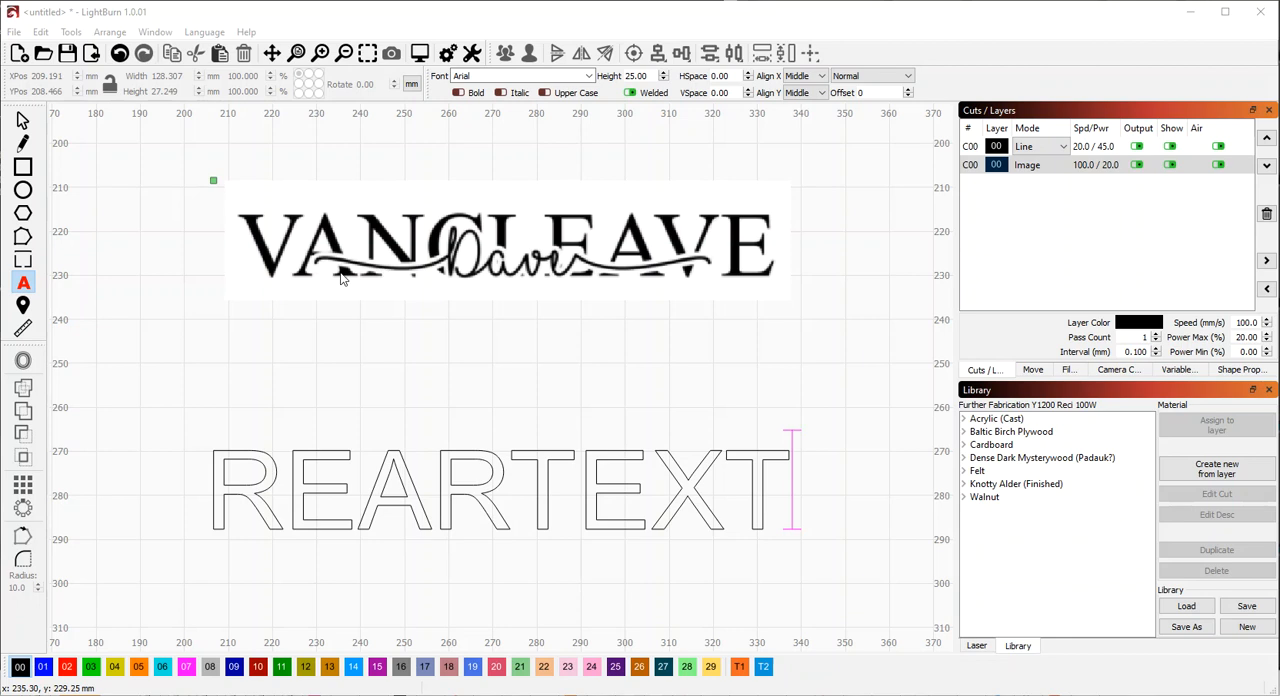
{"action": "mouse_move", "coordinate": [390, 265]}
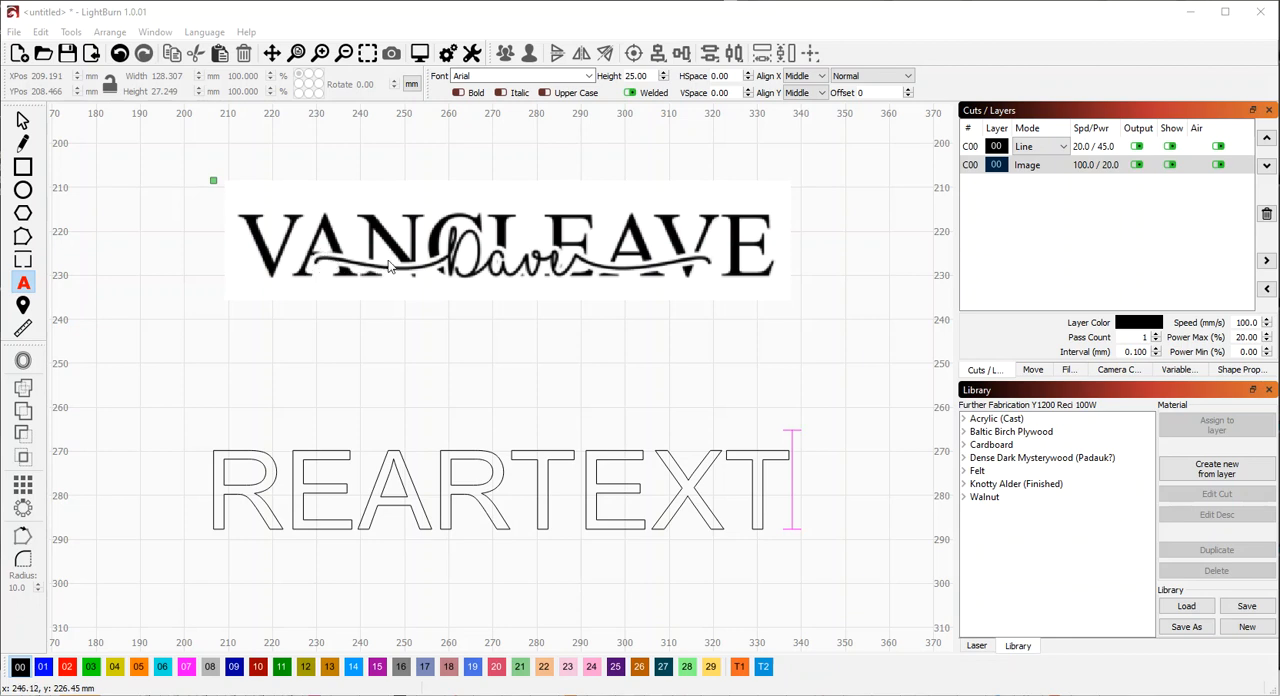
{"action": "mouse_move", "coordinate": [513, 256]}
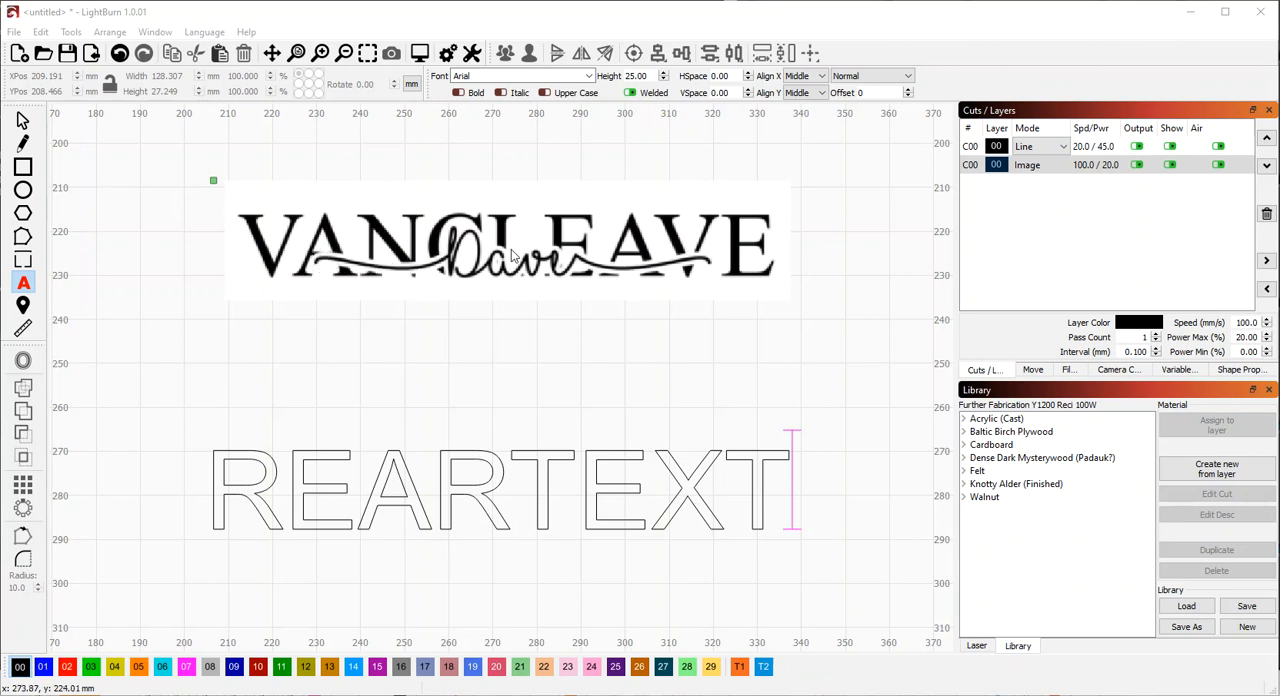
{"action": "mouse_move", "coordinate": [600, 262]}
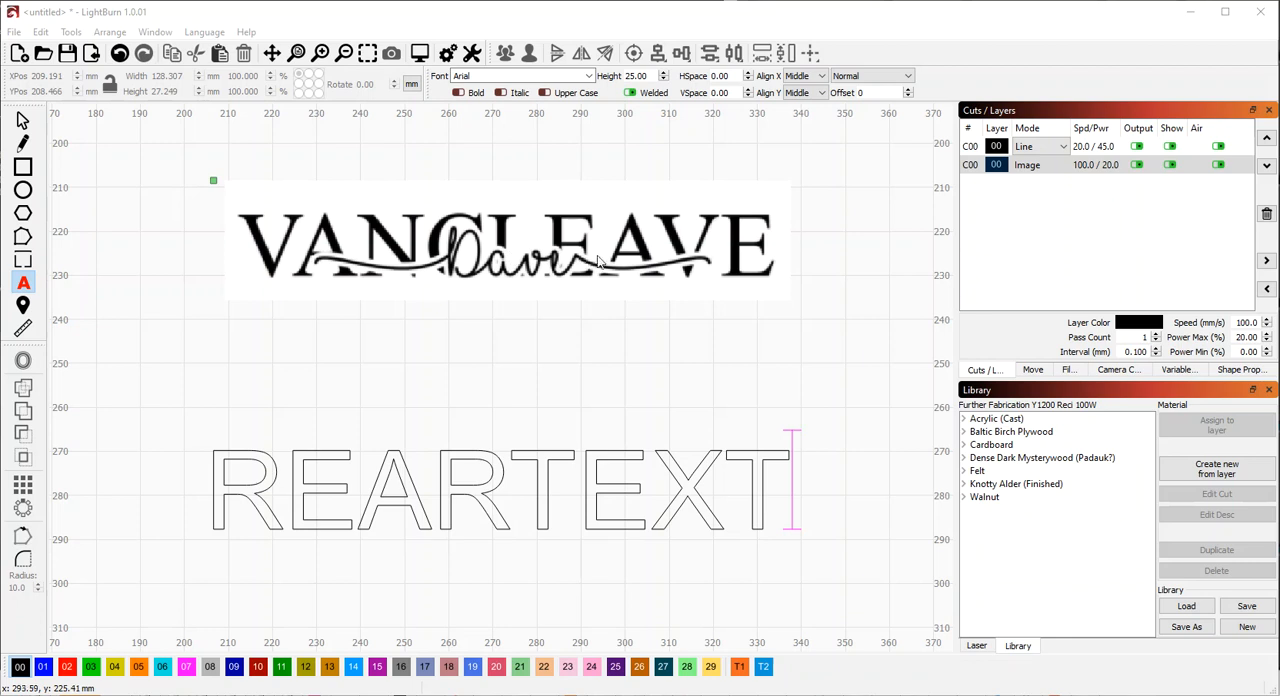
{"action": "mouse_move", "coordinate": [540, 295]}
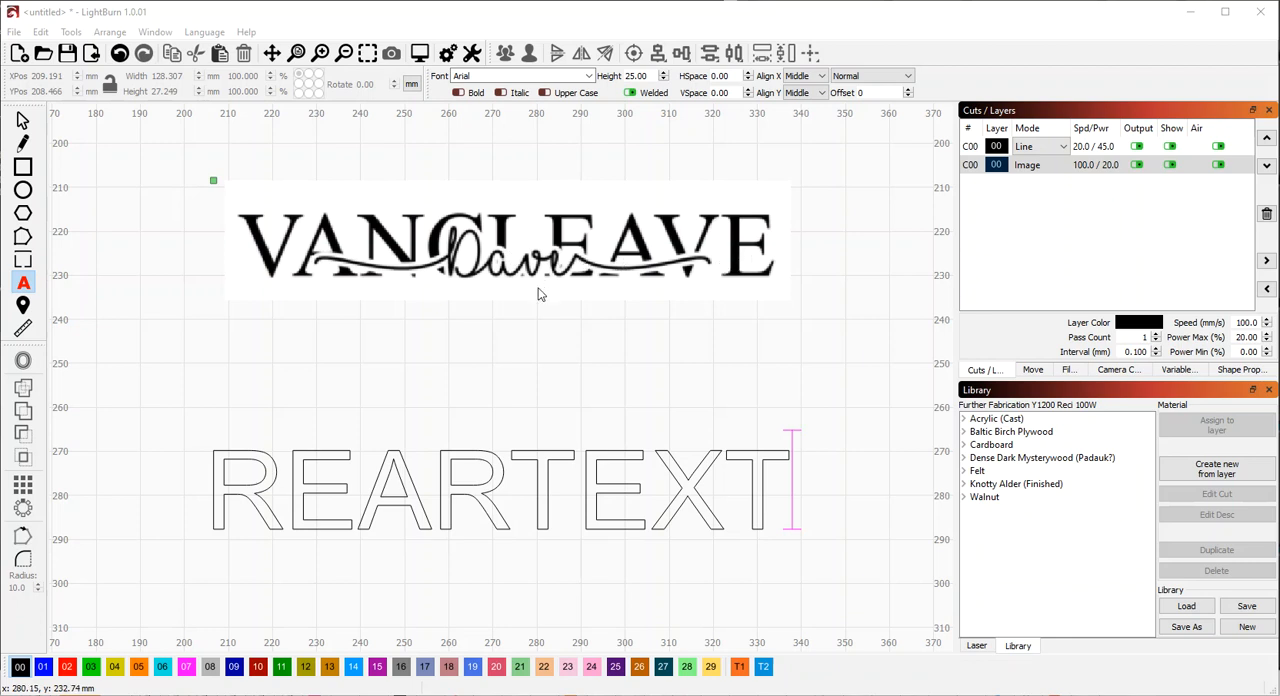
{"action": "mouse_move", "coordinate": [430, 422]}
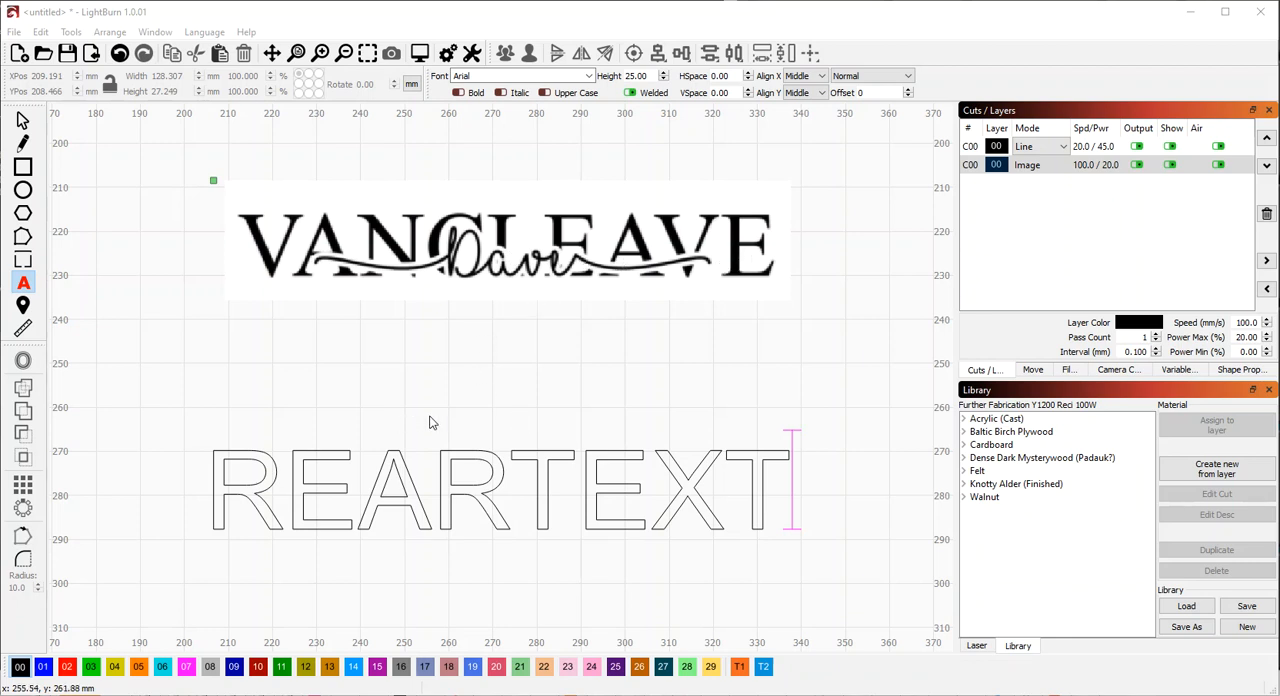
{"action": "mouse_move", "coordinate": [230, 507]}
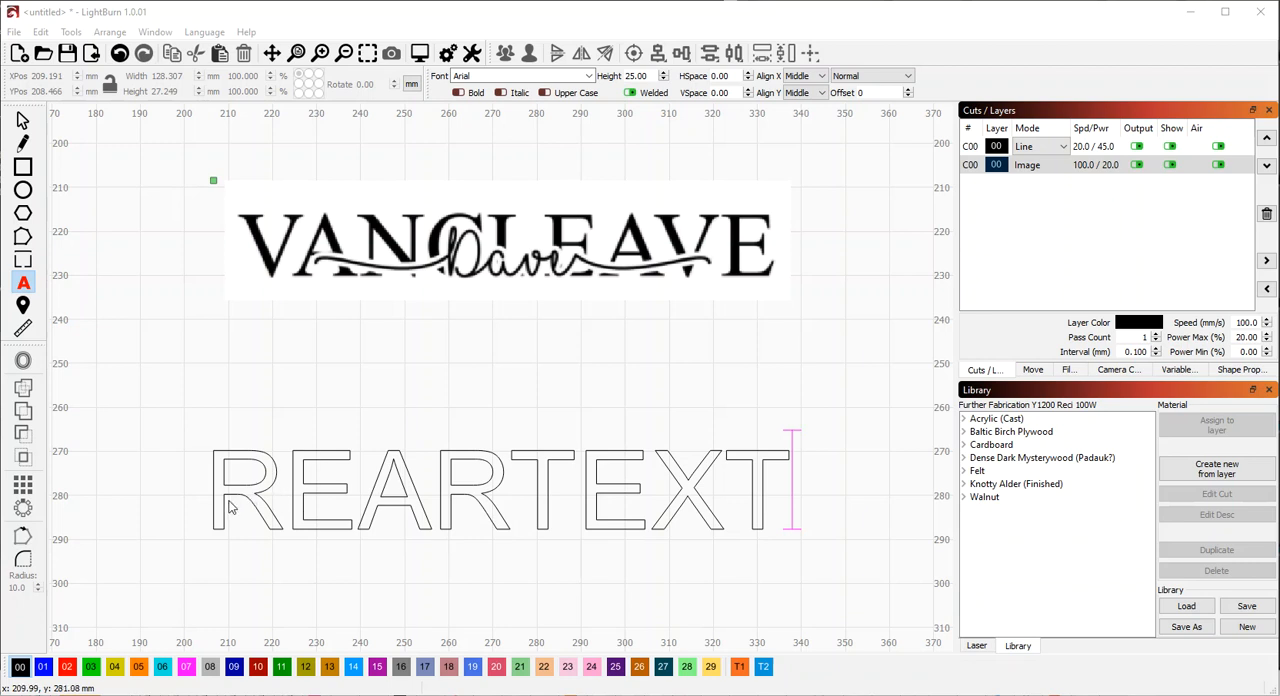
{"action": "mouse_move", "coordinate": [660, 380]}
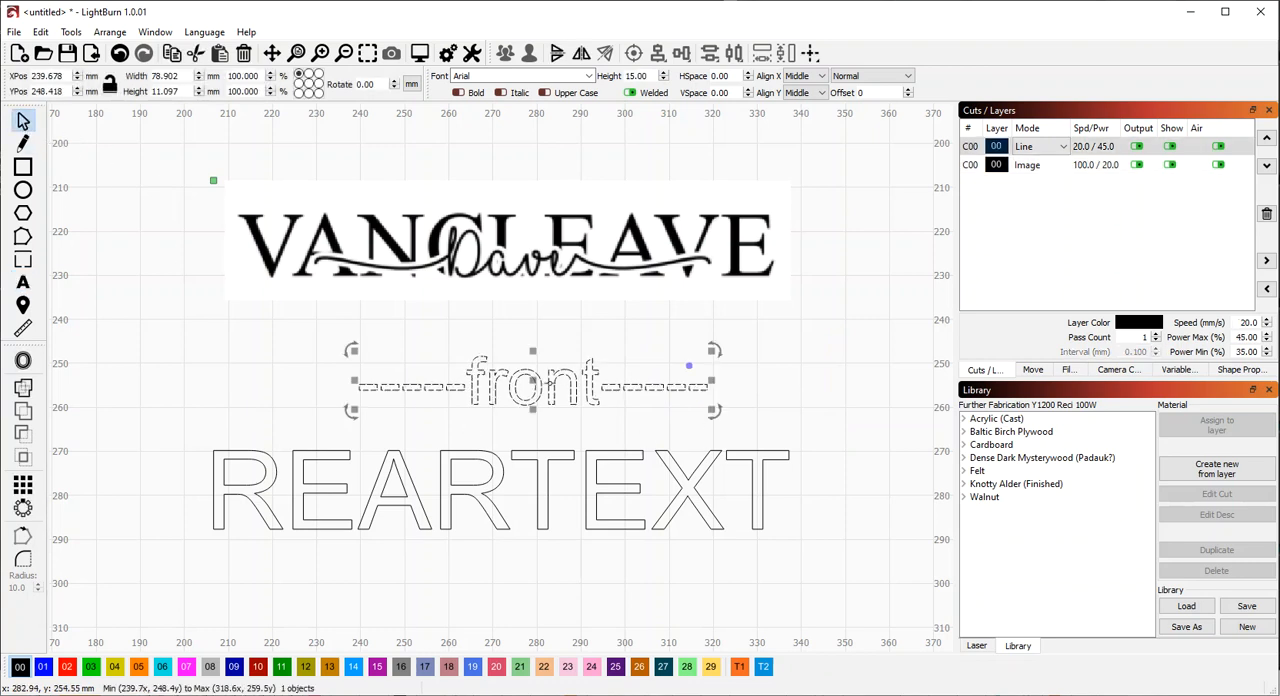
- Select the 'front' text with its flourish sitting over the REARTEXT outline
{"action": "left_click_drag", "start_coordinate": [532, 385], "coordinate": [532, 488]}
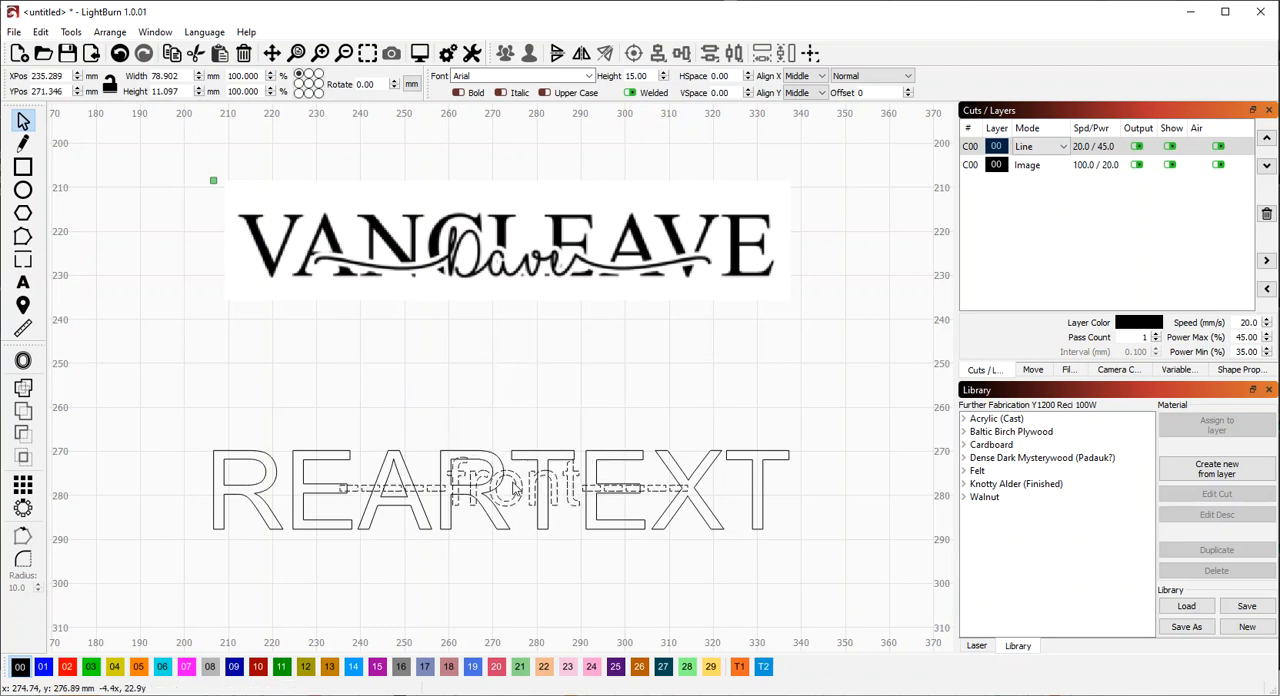
{"action": "left_click", "coordinate": [500, 488]}
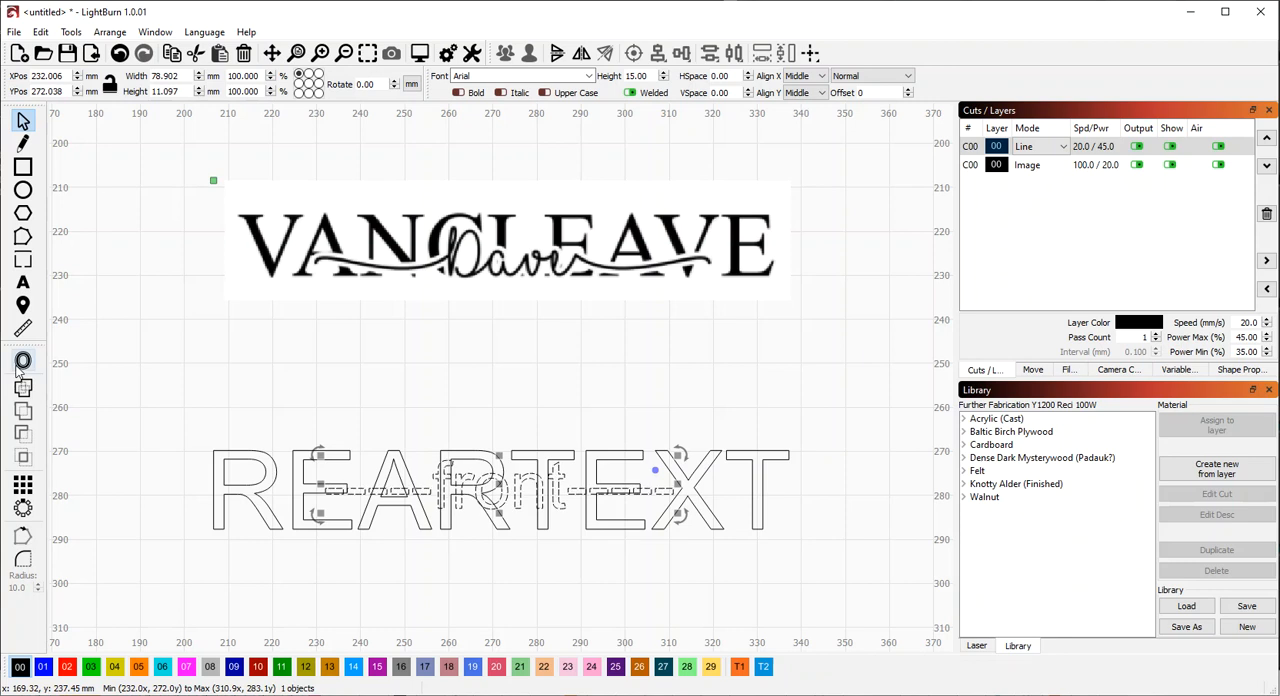
{"action": "mouse_move", "coordinate": [23, 361]}
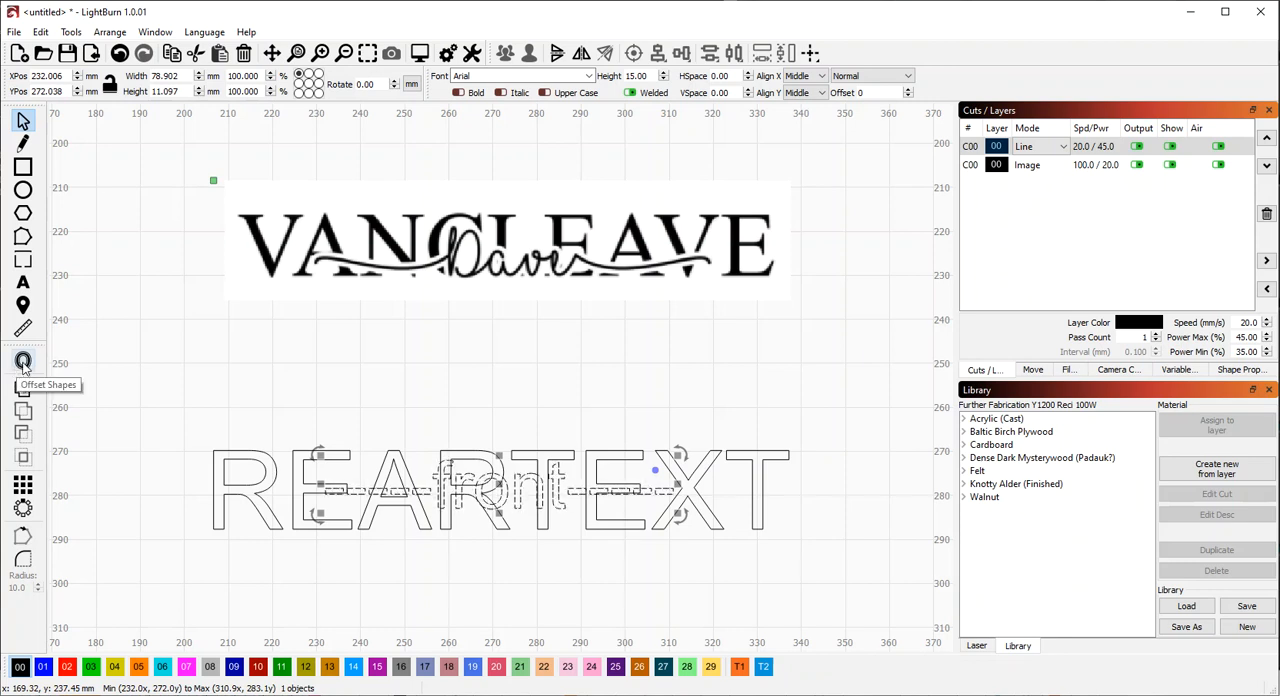
- Offset the 'front' text outward by 1 mm, keeping the original objects
{"action": "left_click", "coordinate": [23, 362]}
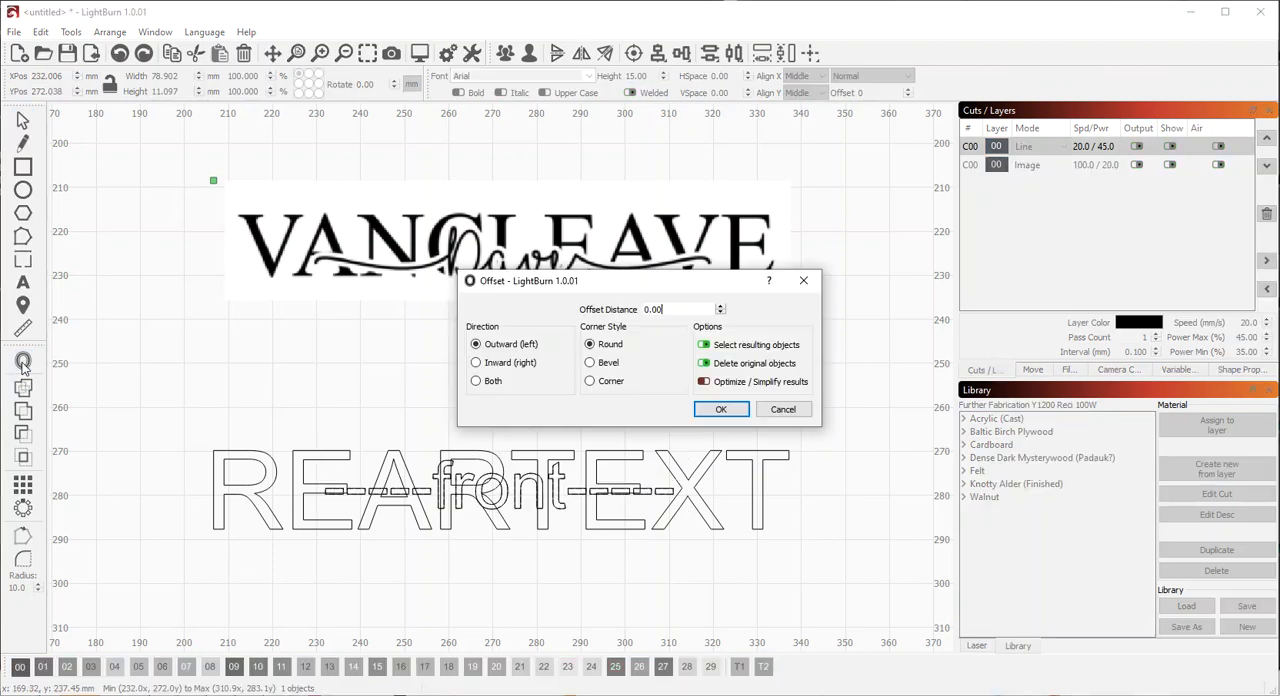
{"action": "left_click", "coordinate": [680, 309]}
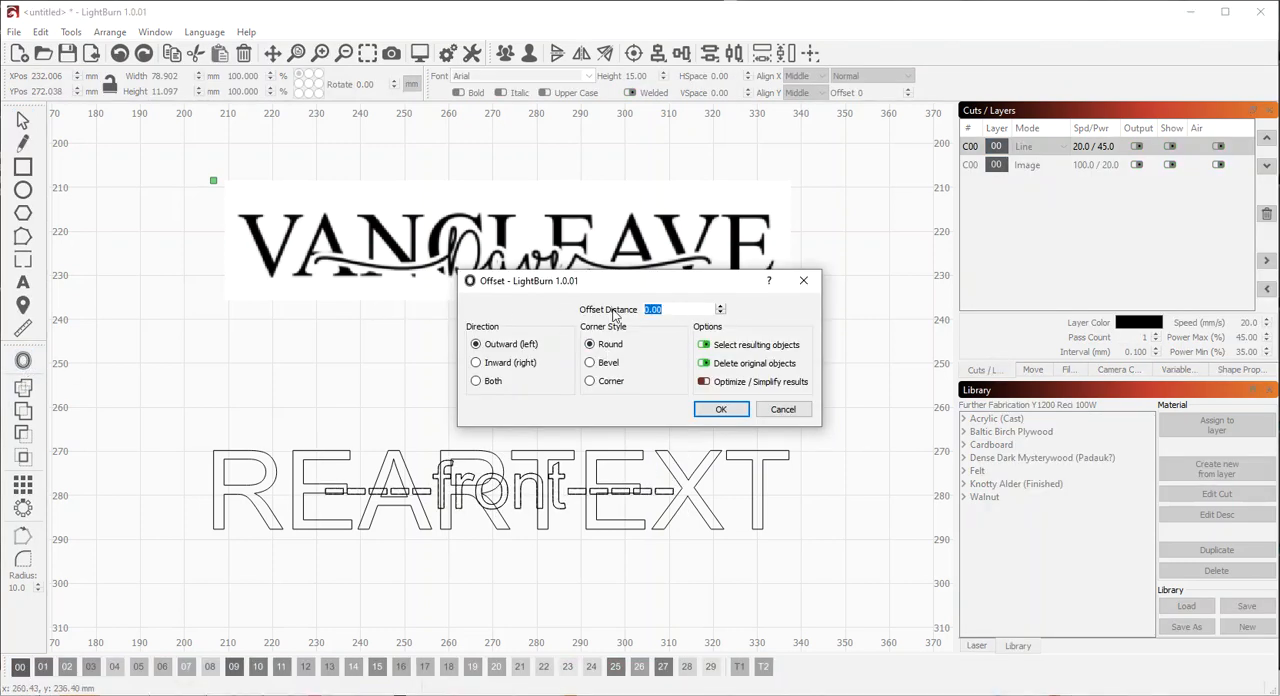
{"action": "type", "text": "1"}
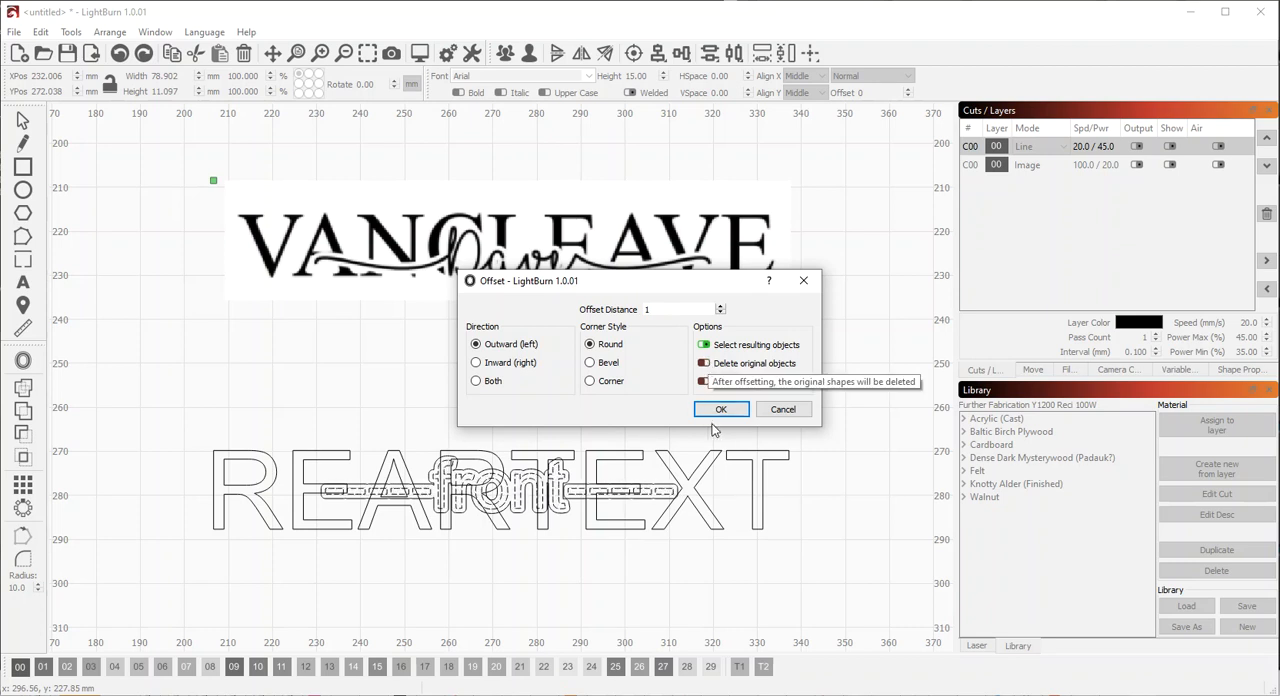
{"action": "left_click", "coordinate": [721, 409]}
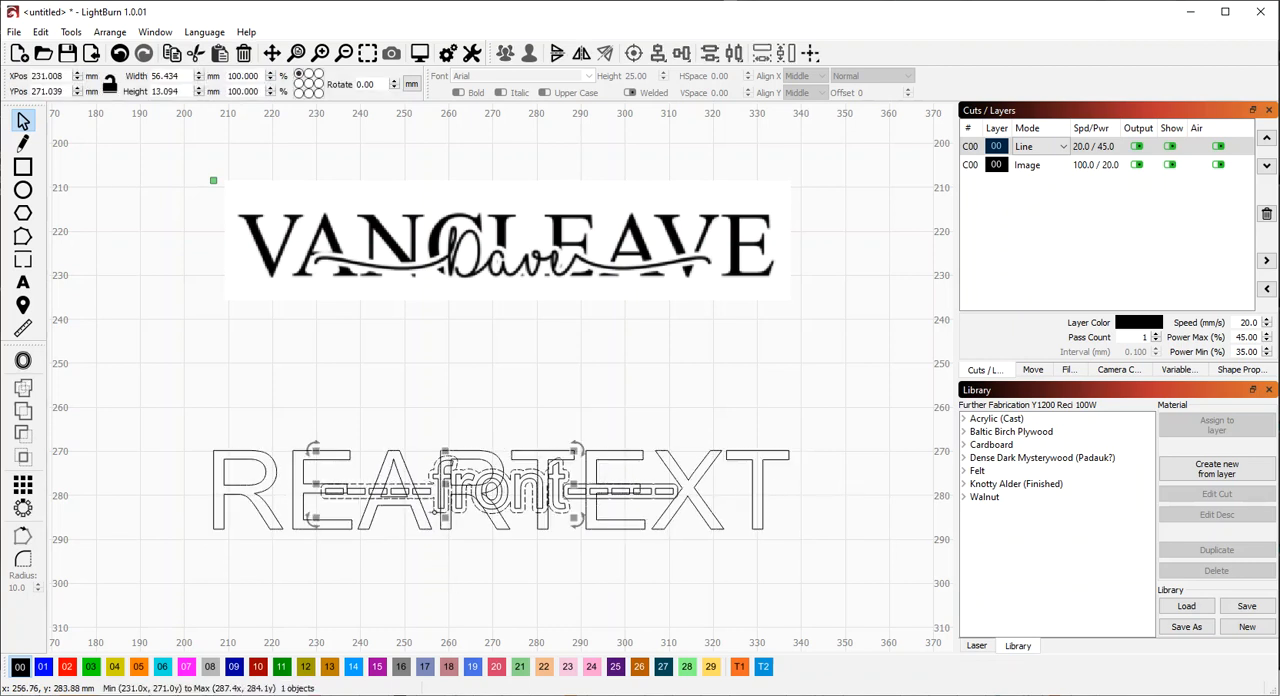
{"action": "right_click", "coordinate": [375, 519]}
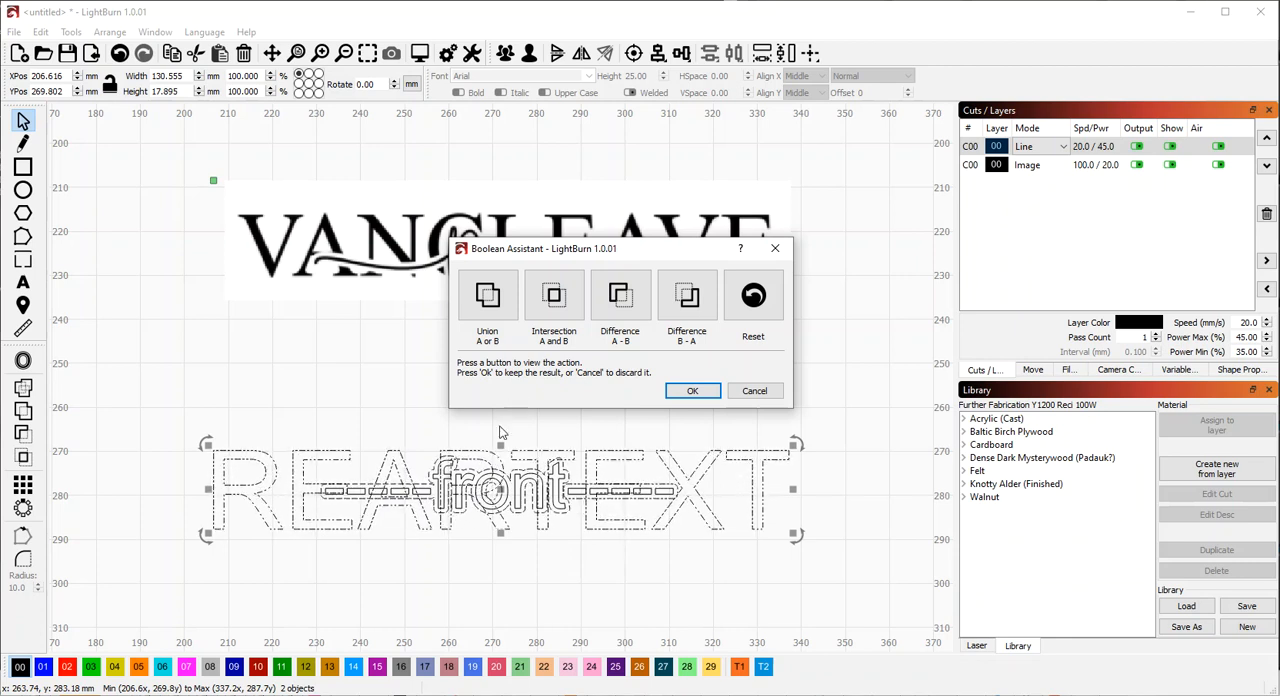
{"action": "mouse_move", "coordinate": [603, 395]}
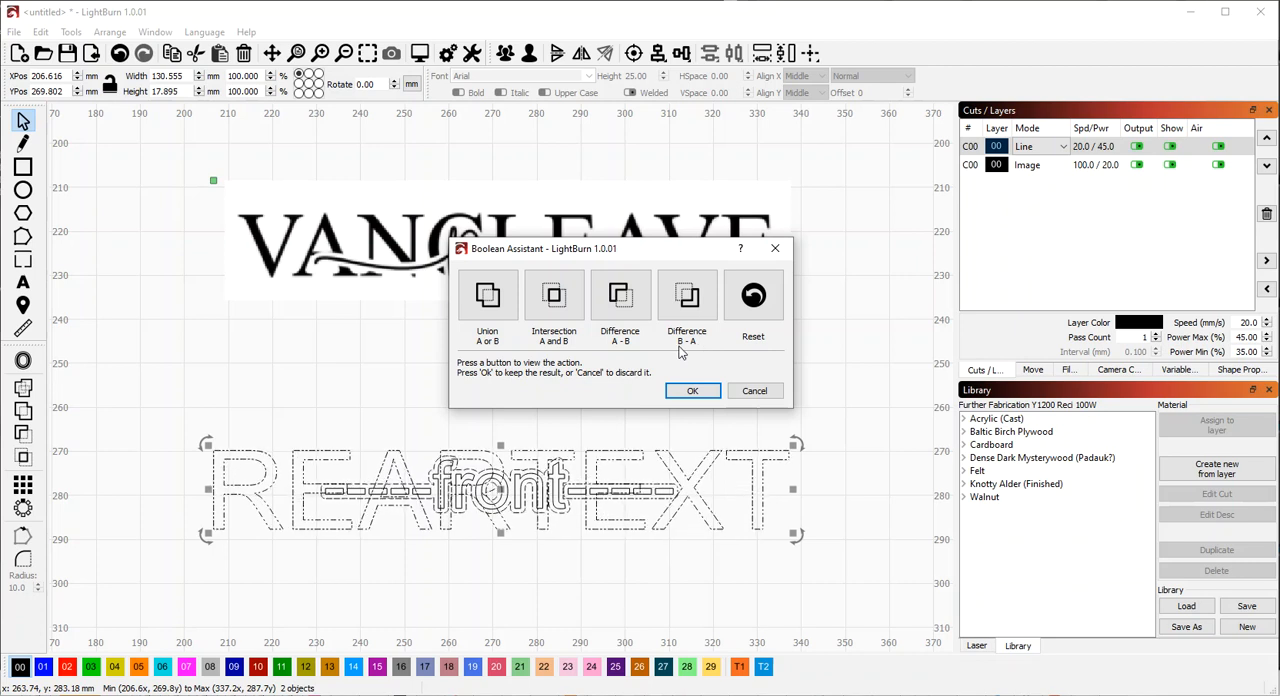
- Try the Boolean Assistant previews, then apply Difference A - B cutting the border from REARTEXT
{"action": "left_click", "coordinate": [487, 295]}
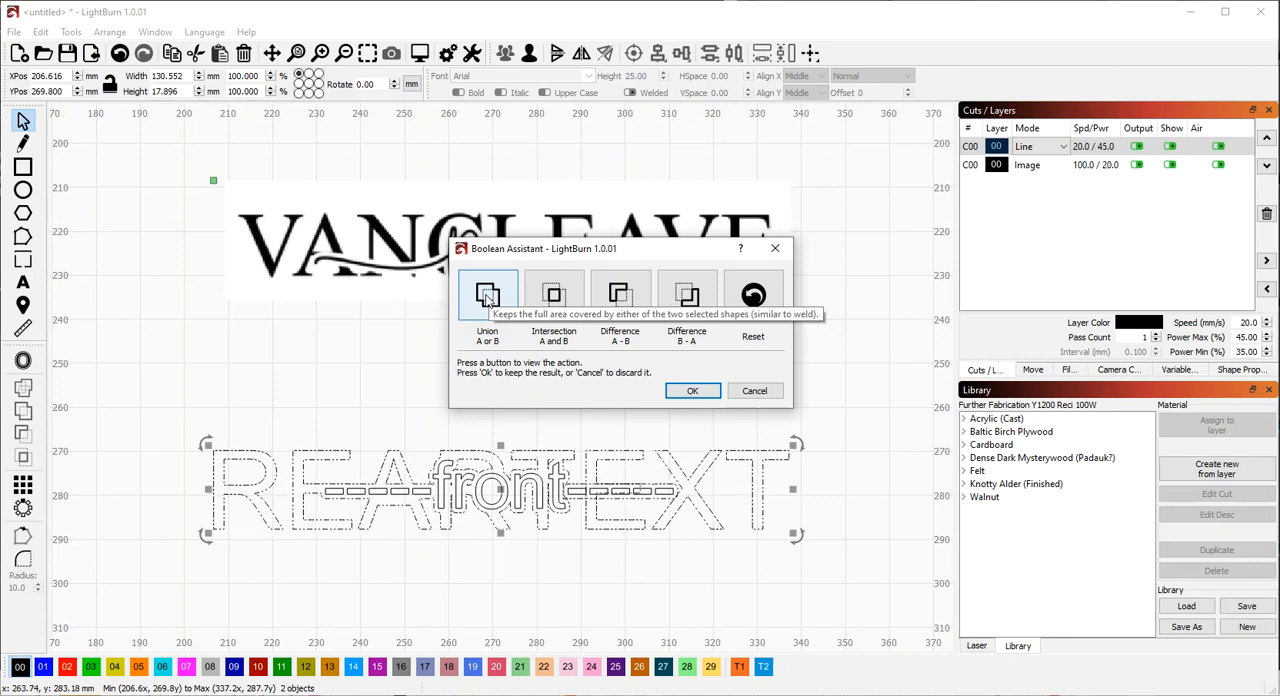
{"action": "left_click", "coordinate": [554, 294]}
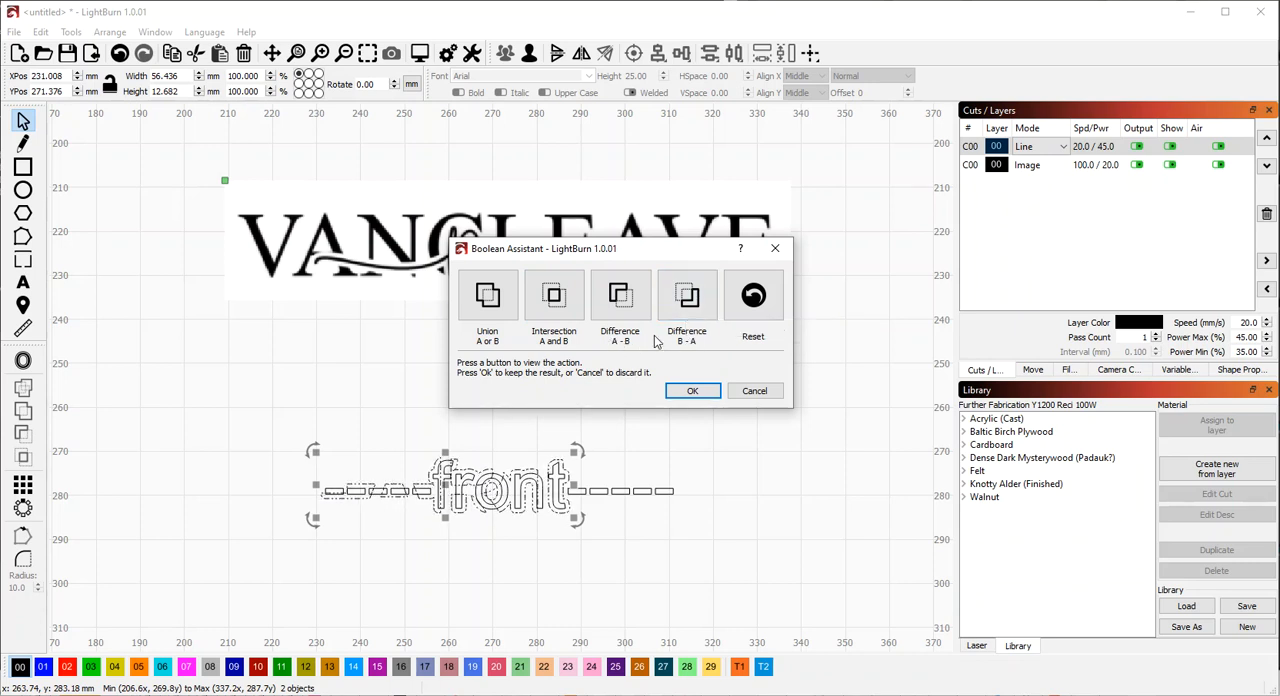
{"action": "mouse_move", "coordinate": [658, 343]}
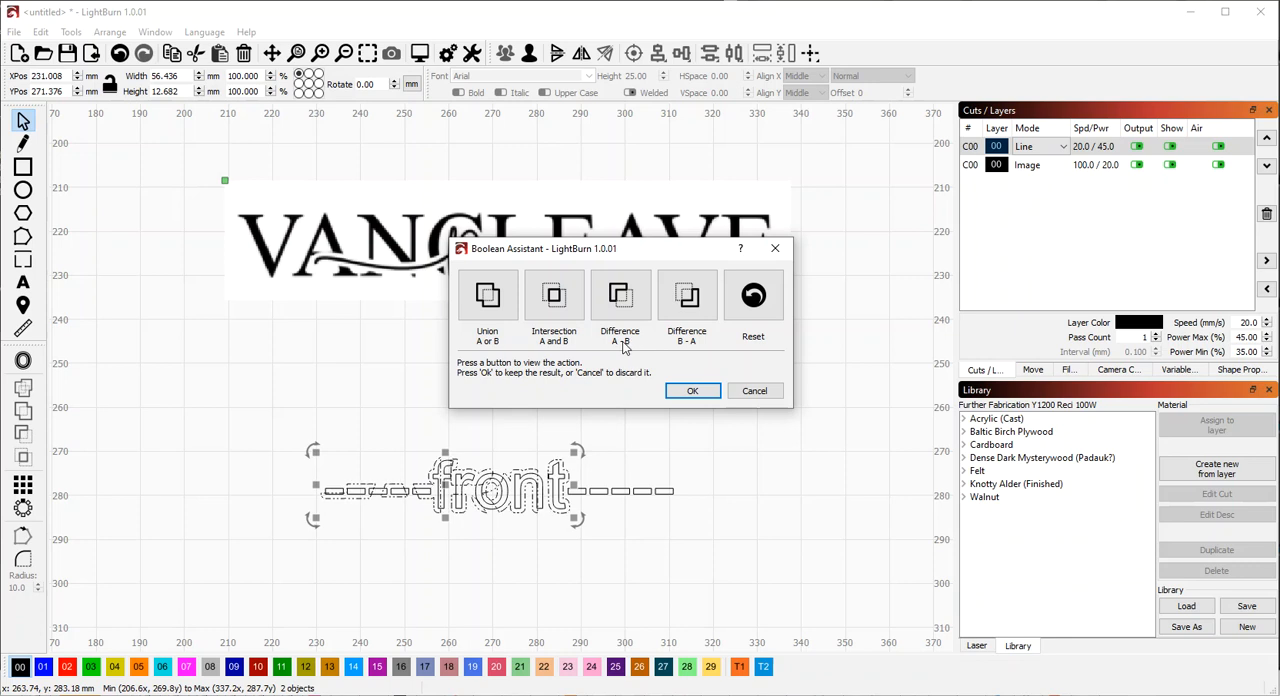
{"action": "mouse_move", "coordinate": [686, 340]}
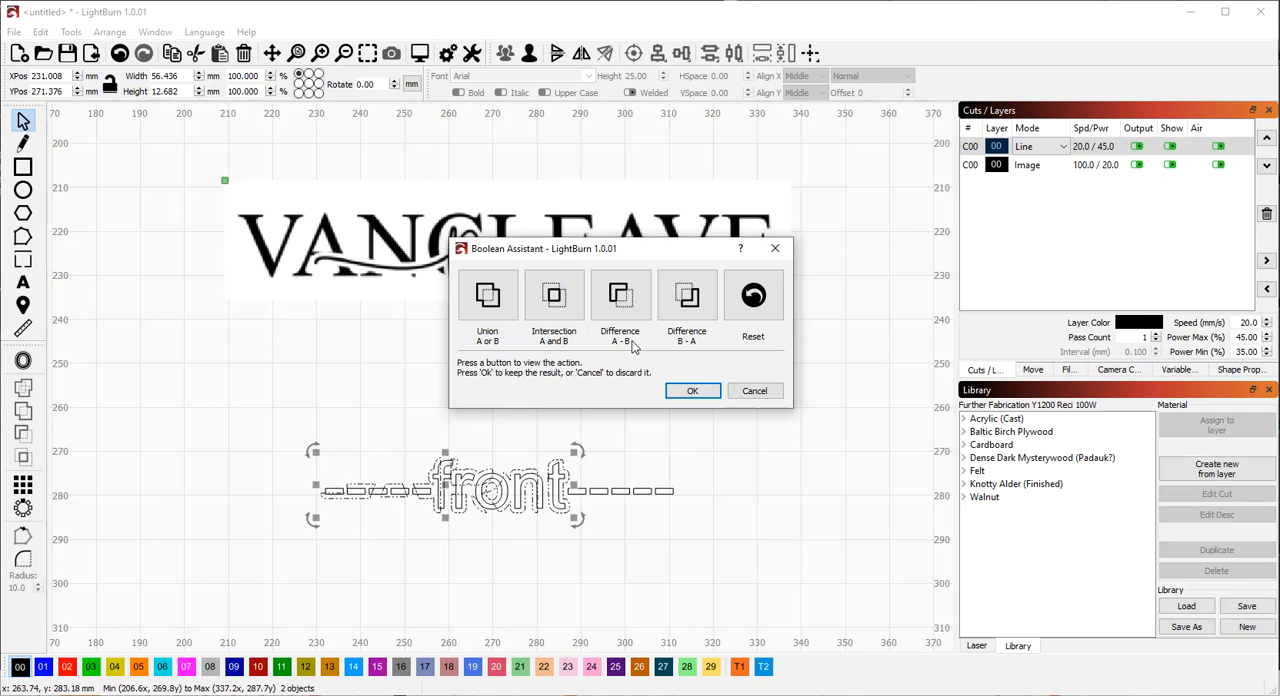
{"action": "left_click", "coordinate": [619, 295]}
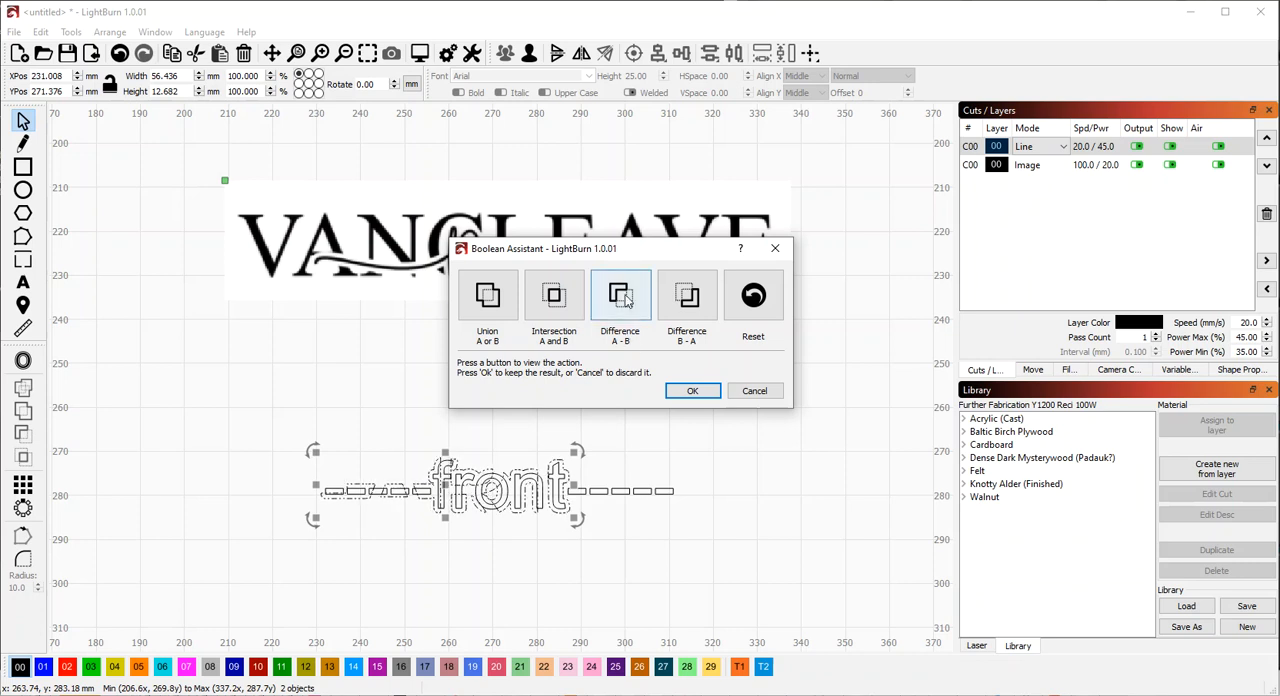
{"action": "left_click", "coordinate": [619, 295]}
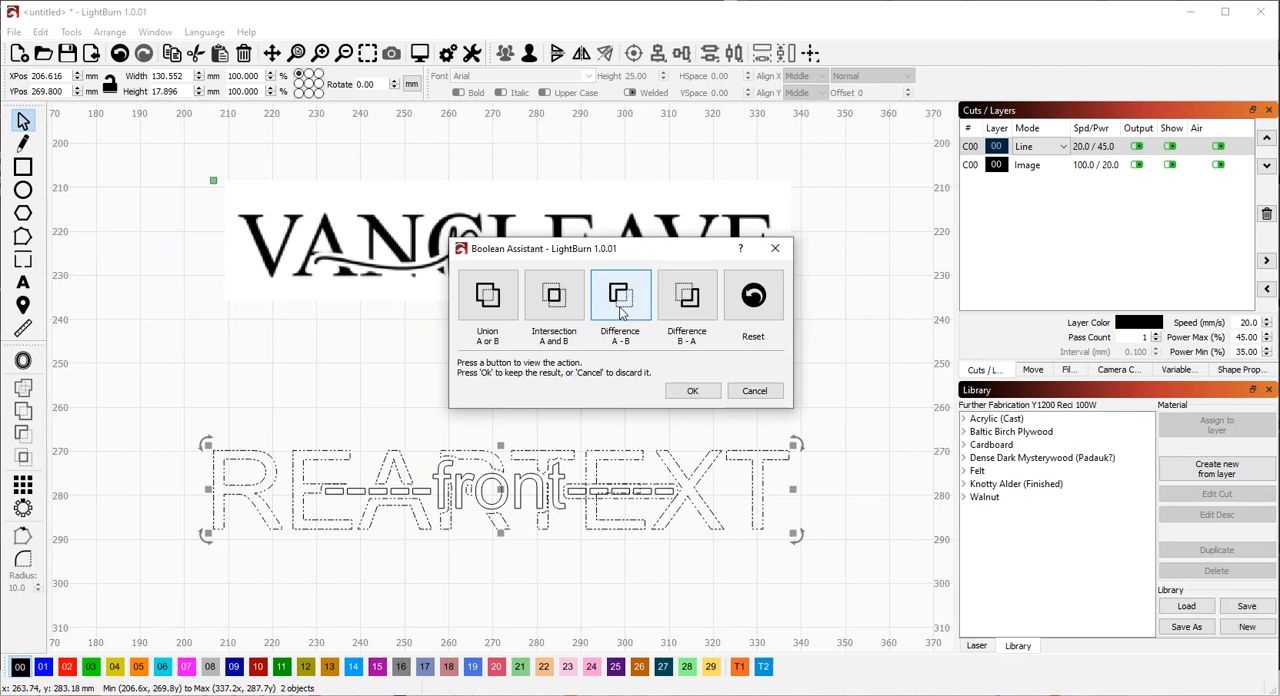
{"action": "left_click", "coordinate": [692, 390]}
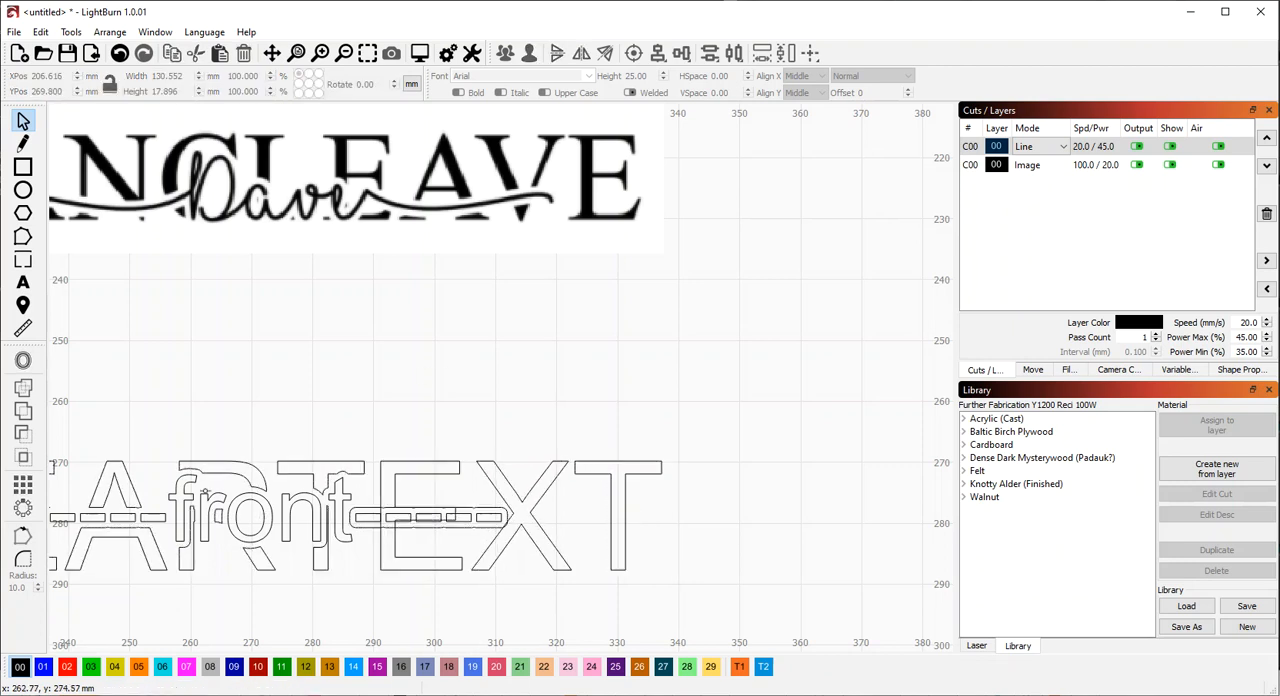
{"action": "mouse_move", "coordinate": [670, 523]}
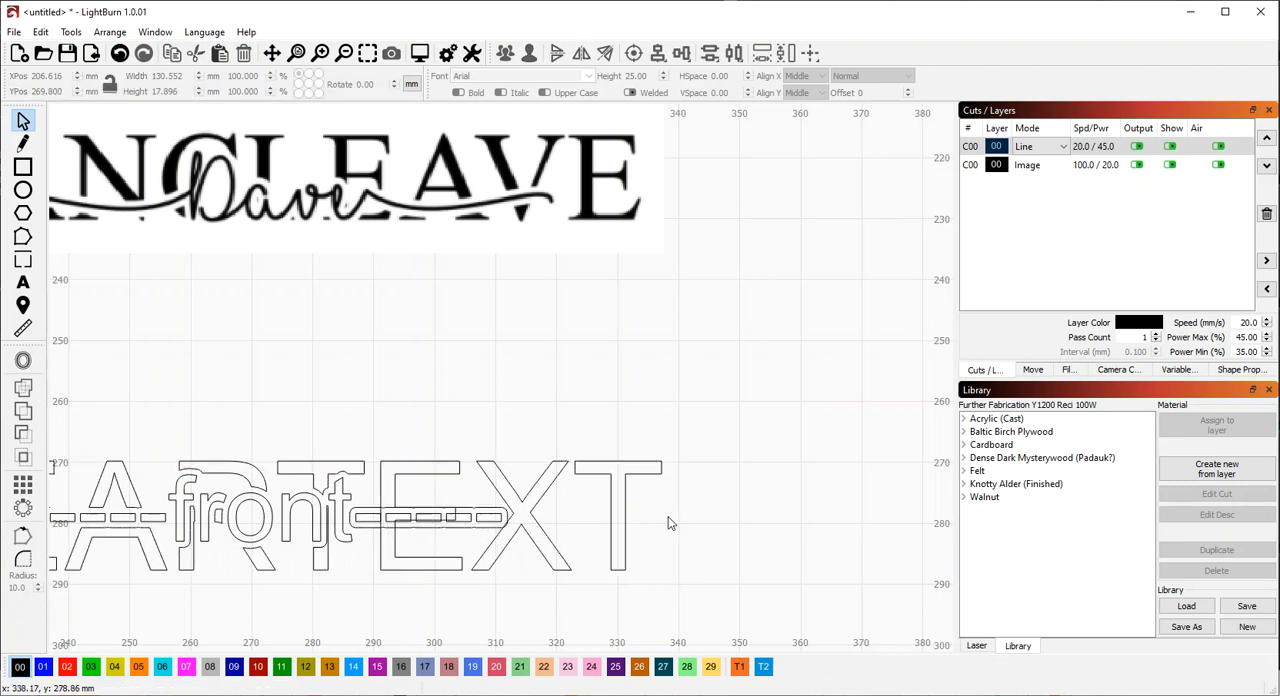